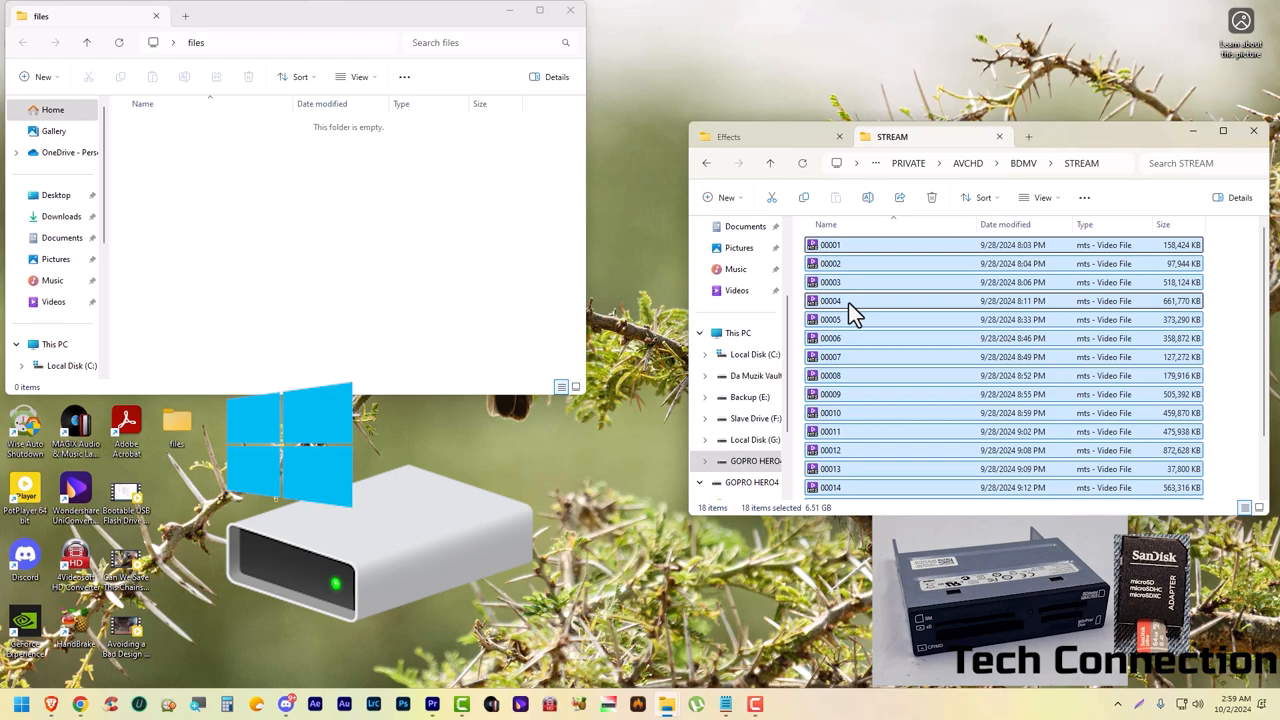
pyautogui.moveTo(818, 518)
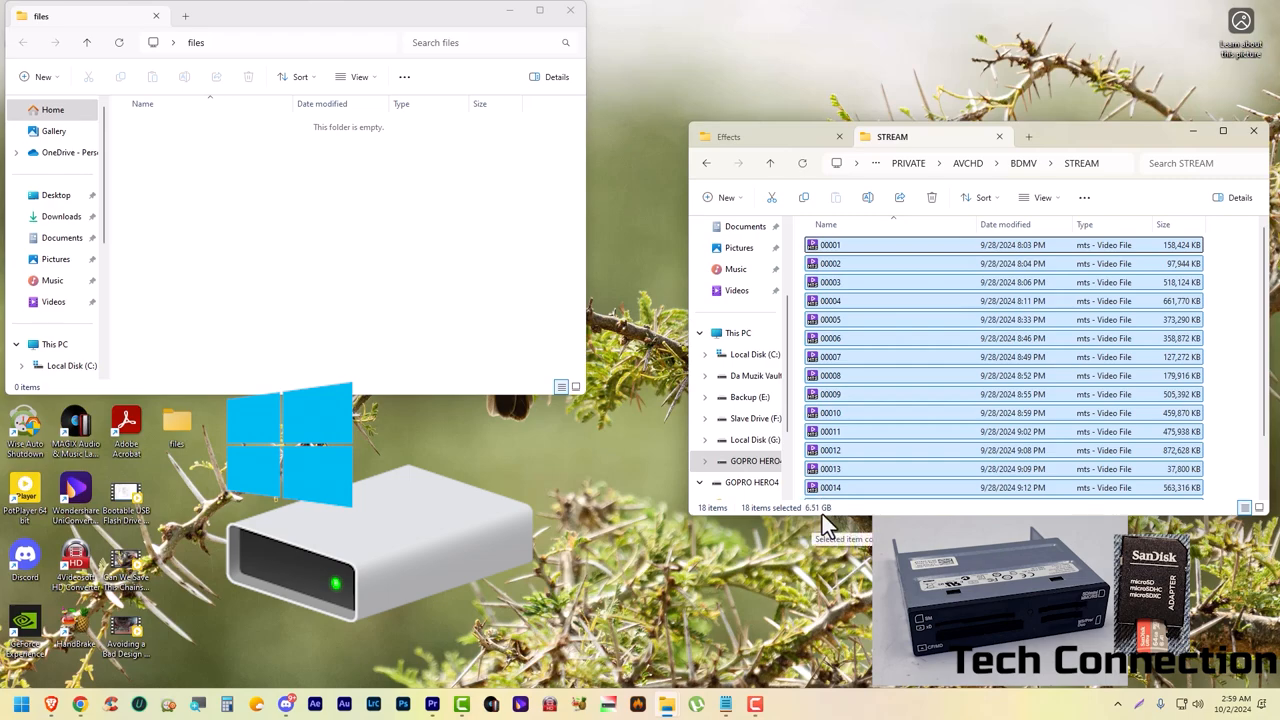
pyautogui.moveTo(860, 470)
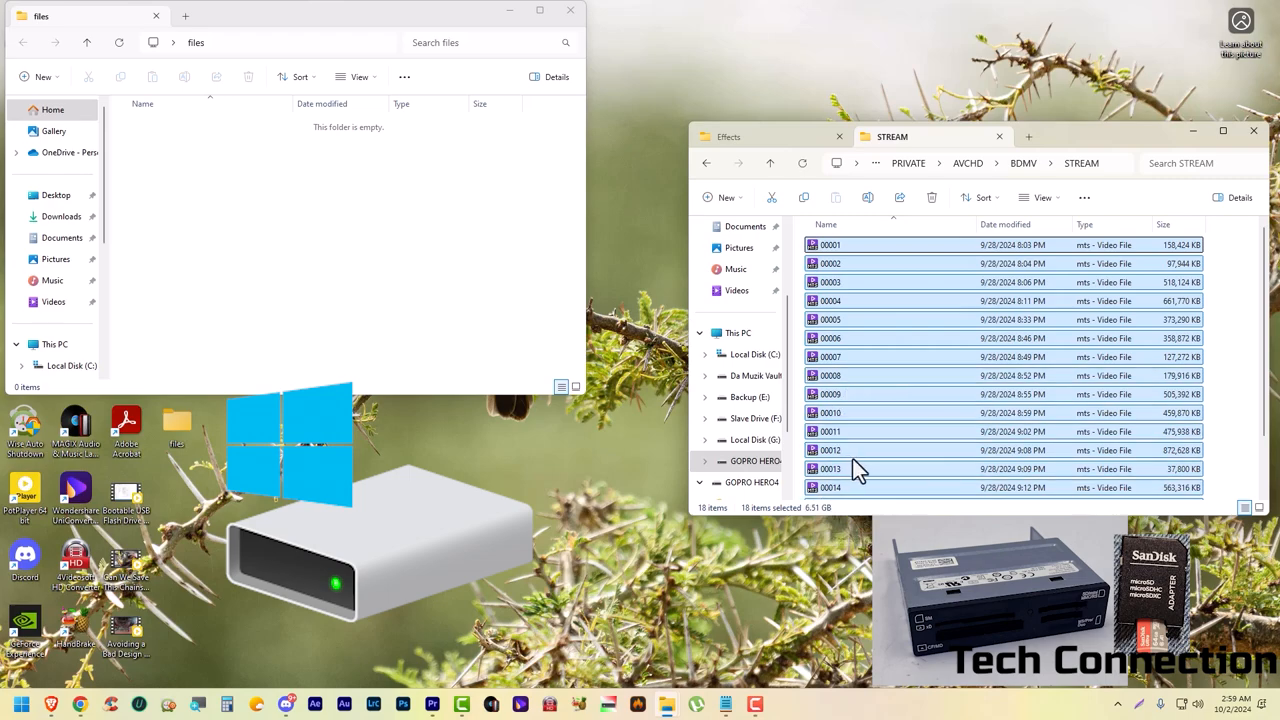
pyautogui.moveTo(872, 343)
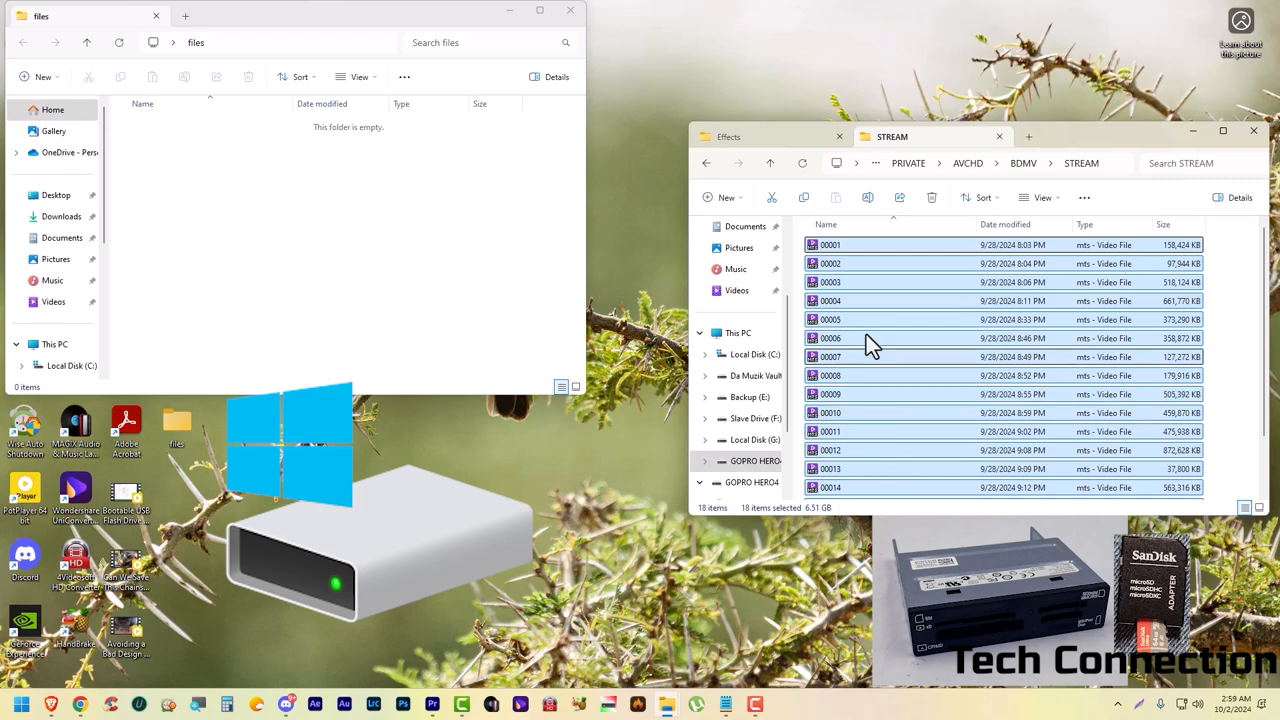
pyautogui.moveTo(878, 322)
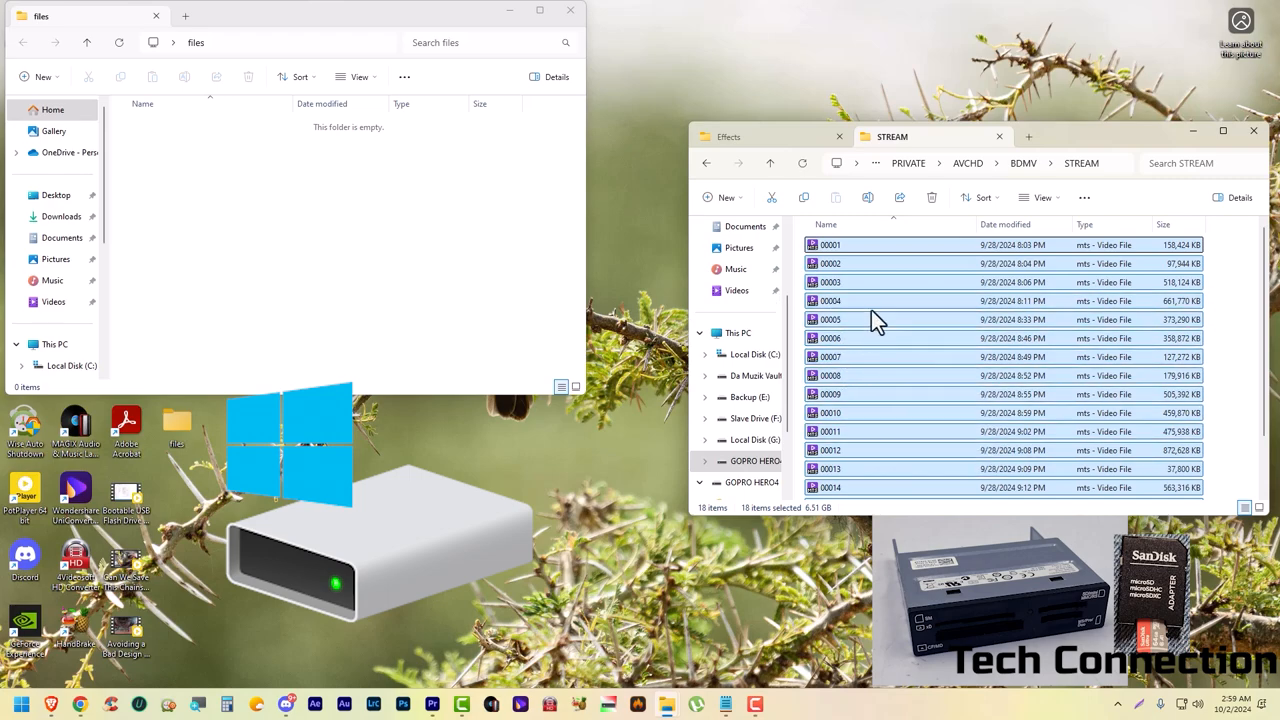
pyautogui.moveTo(393, 270)
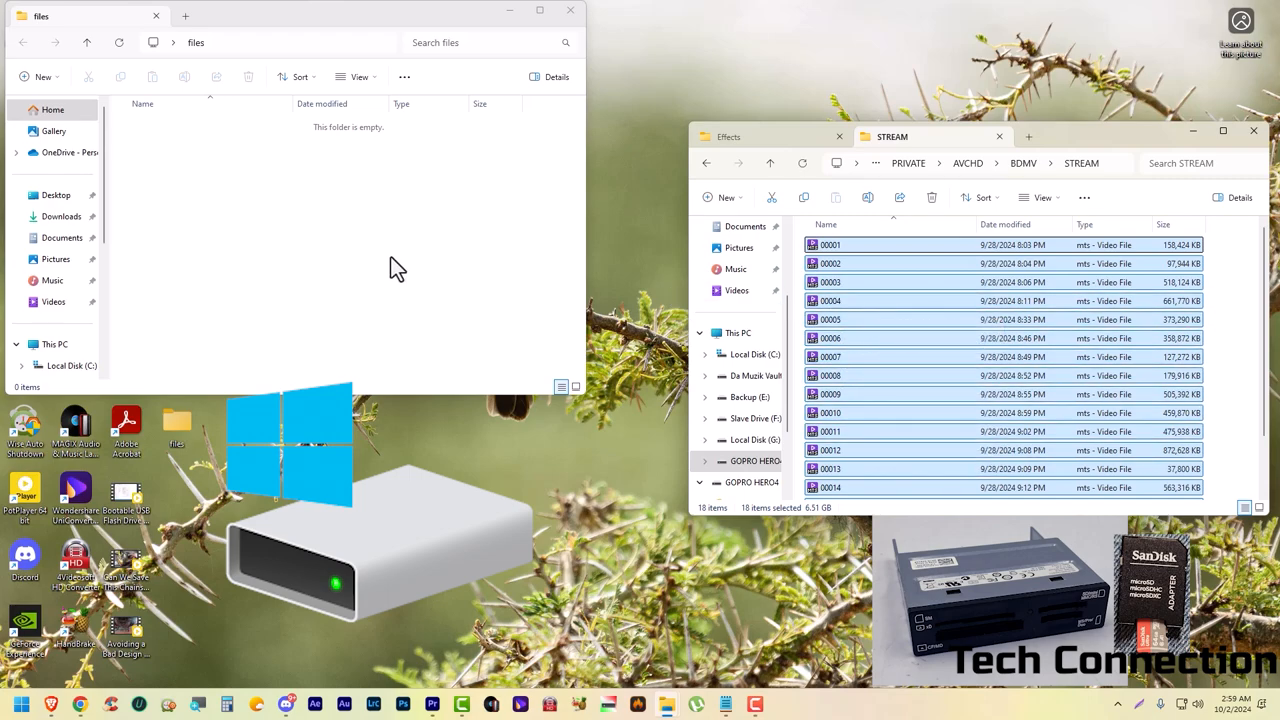
pyautogui.moveTo(57, 36)
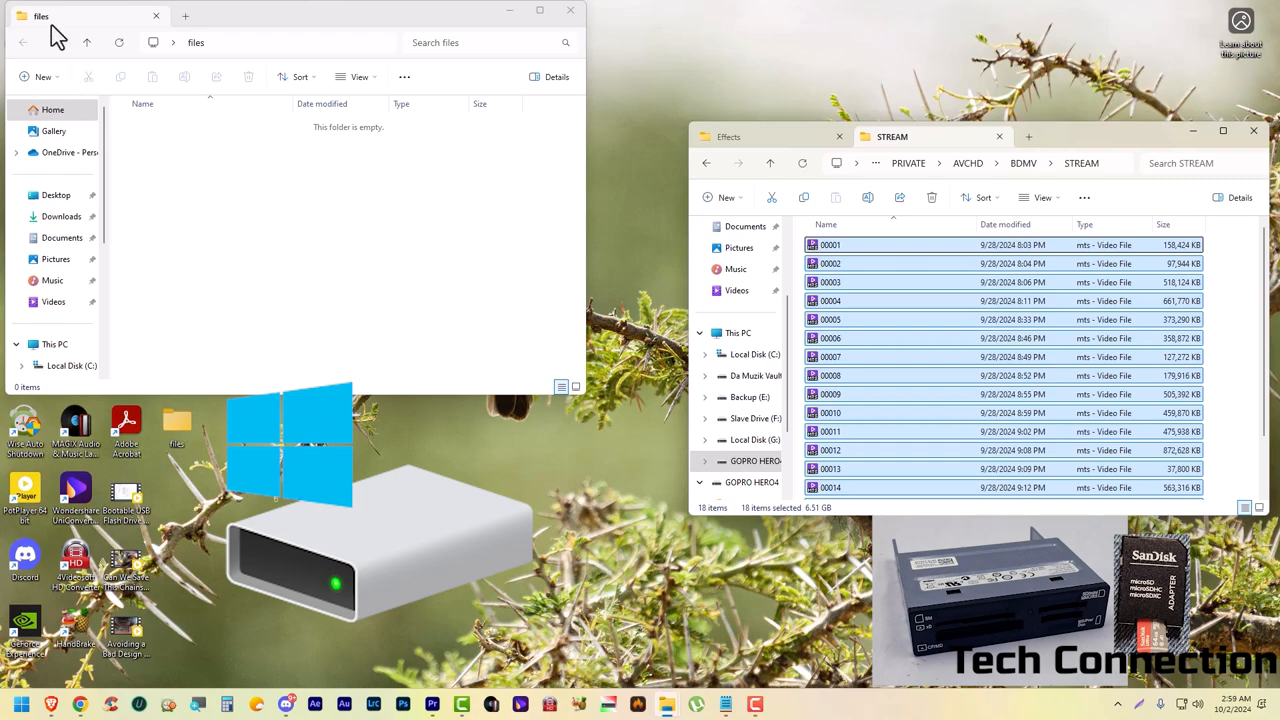
pyautogui.moveTo(280, 255)
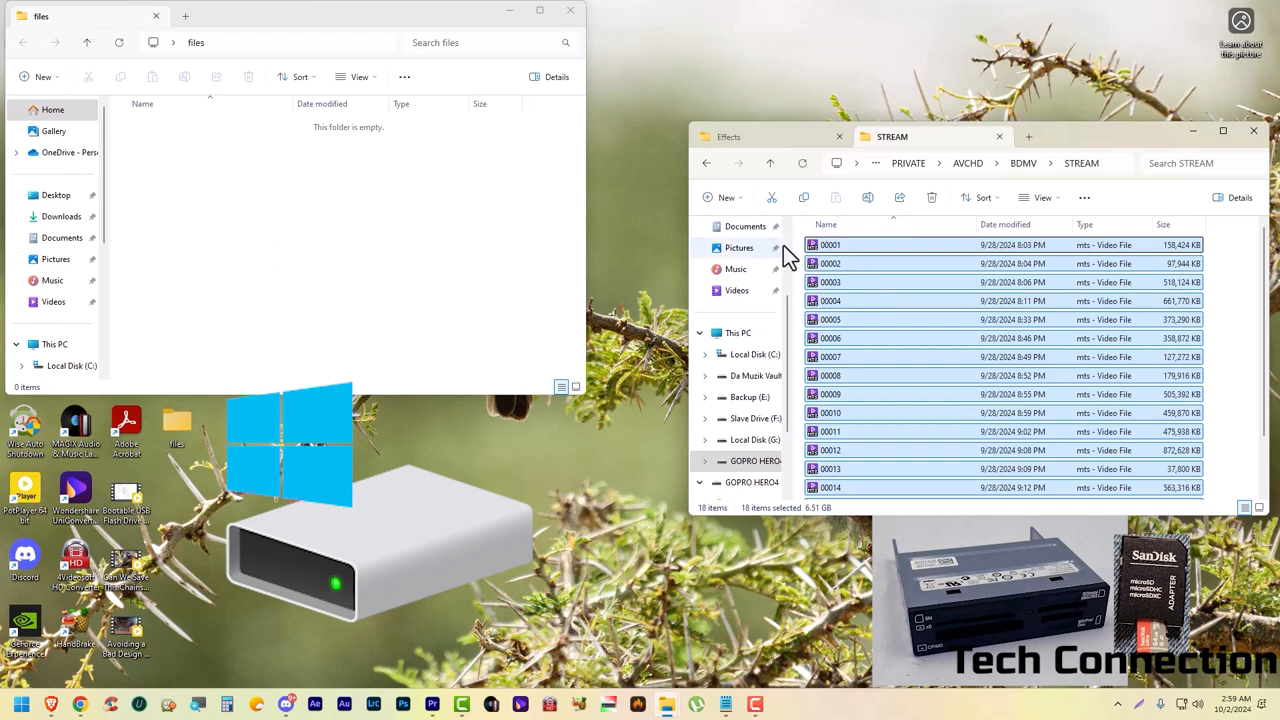
pyautogui.moveTo(838, 248)
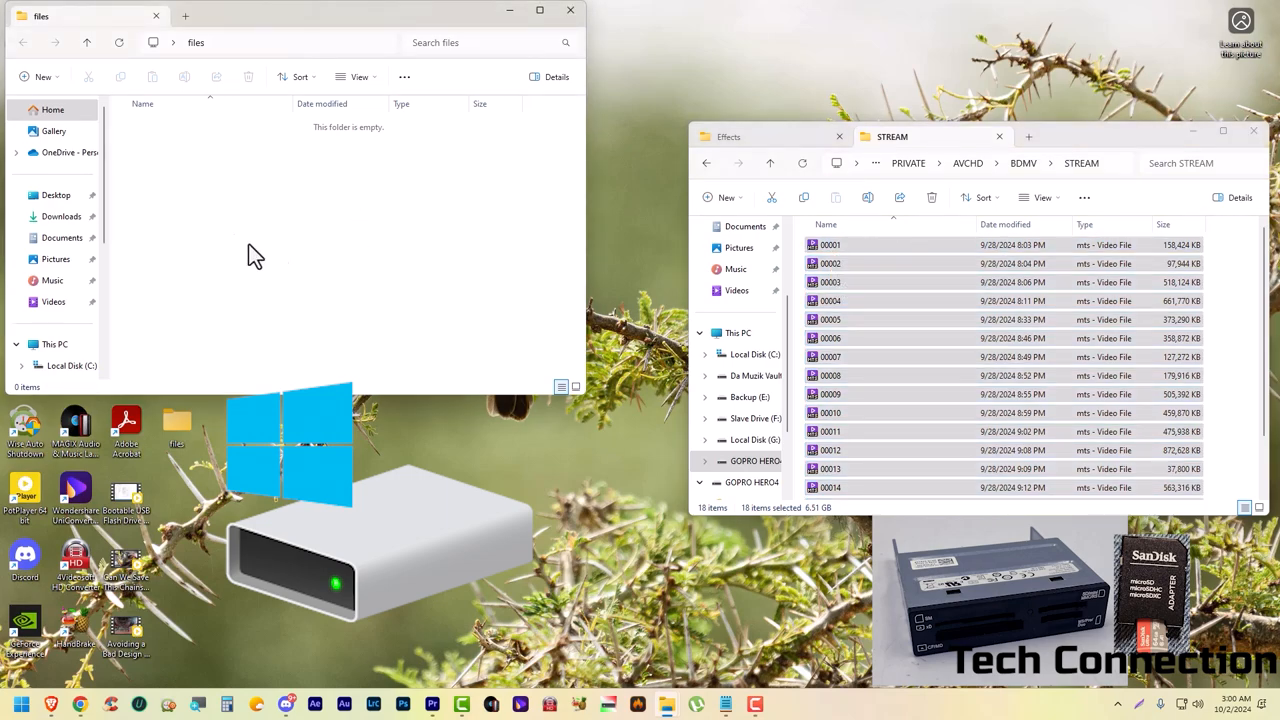
pyautogui.moveTo(288, 234)
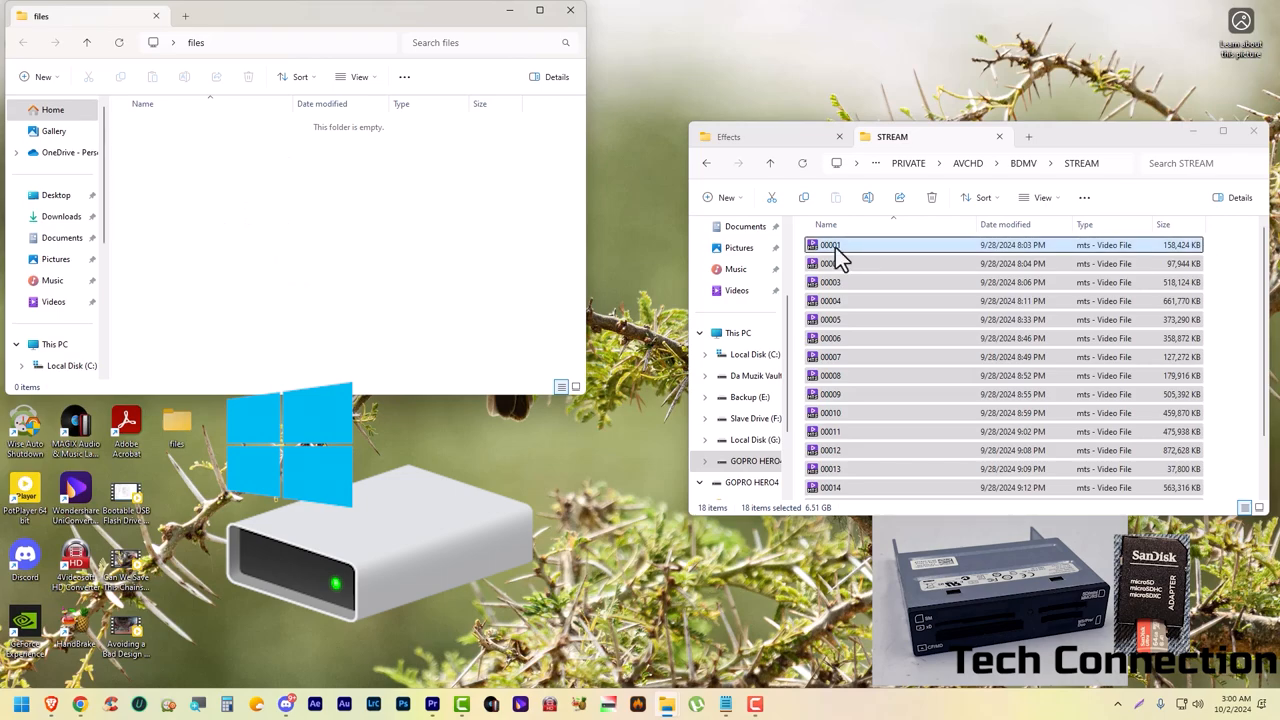
pyautogui.moveTo(828, 252)
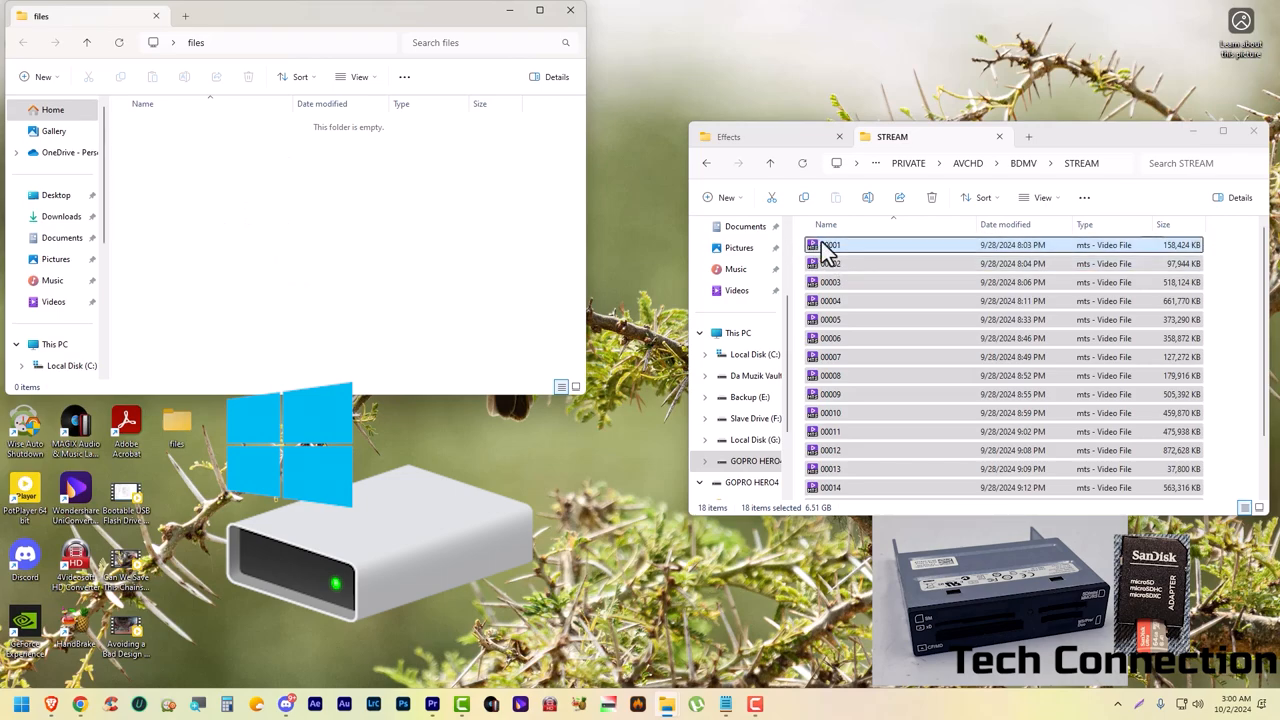
pyautogui.moveTo(835, 248)
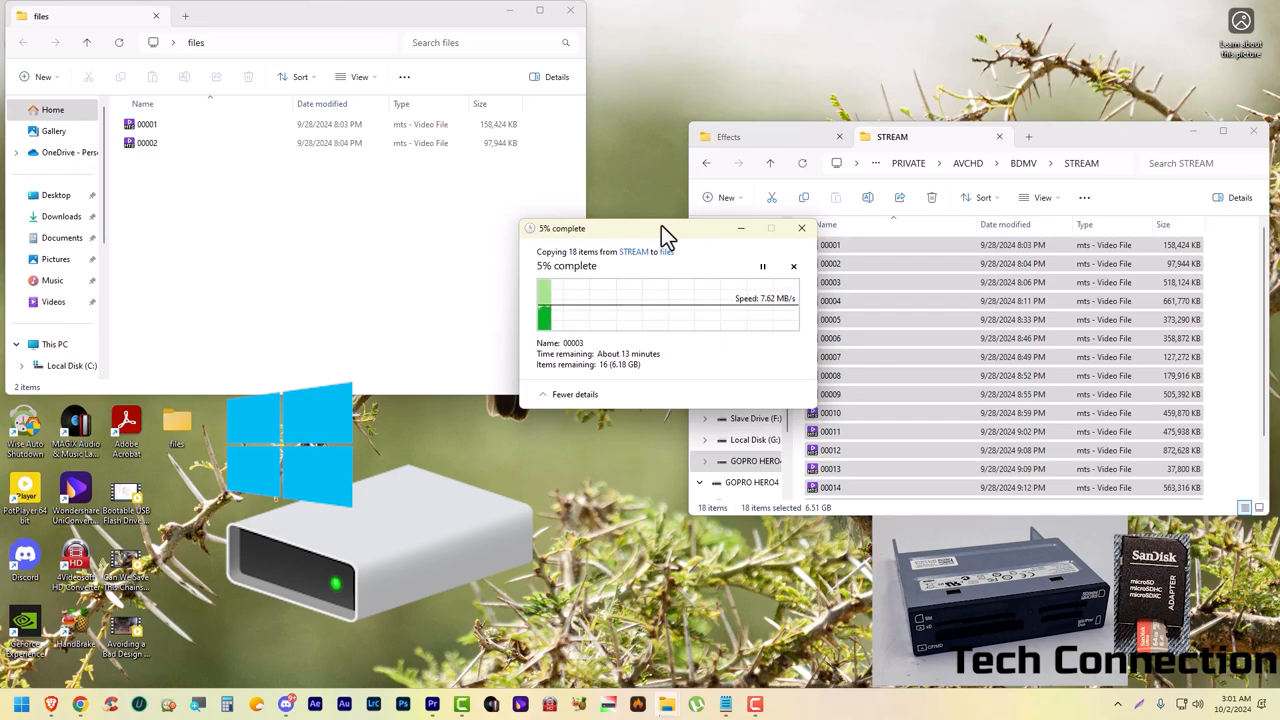
pyautogui.moveTo(610, 375)
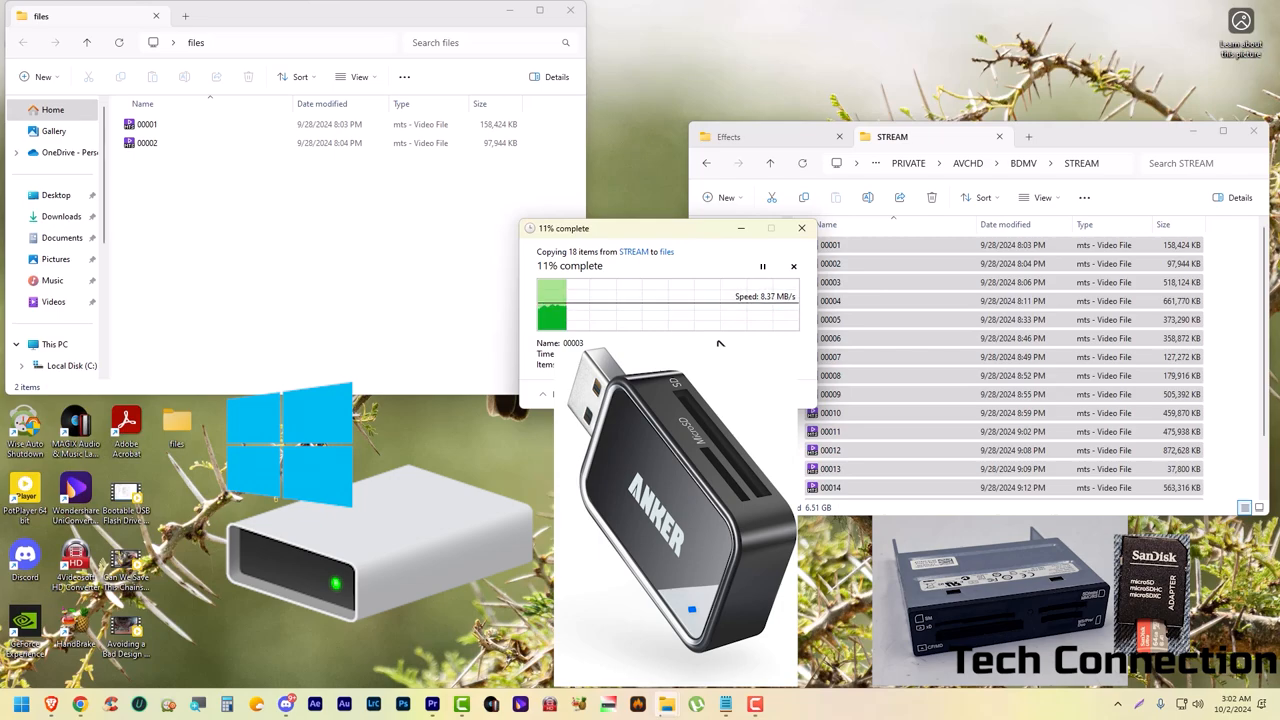
# - Copy the 18 selected MTS clips into the files folder and show them as Large icons
pyautogui.click(568, 392)
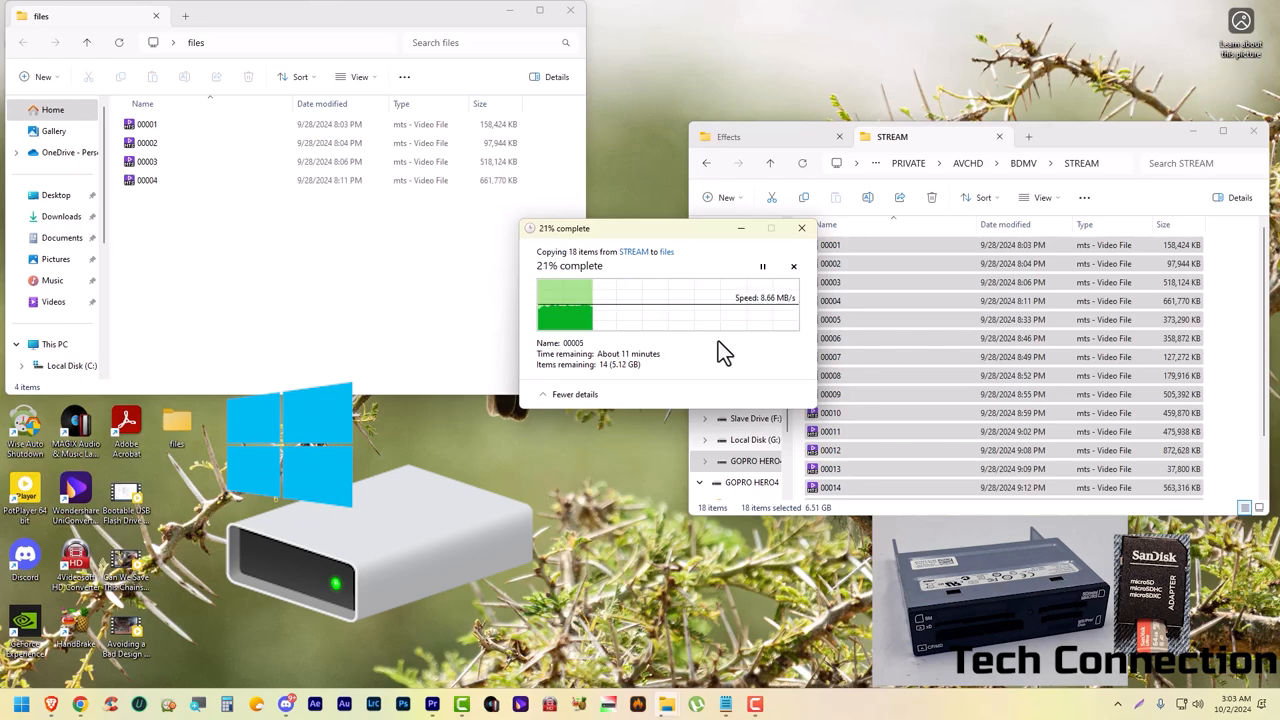
pyautogui.moveTo(370, 248)
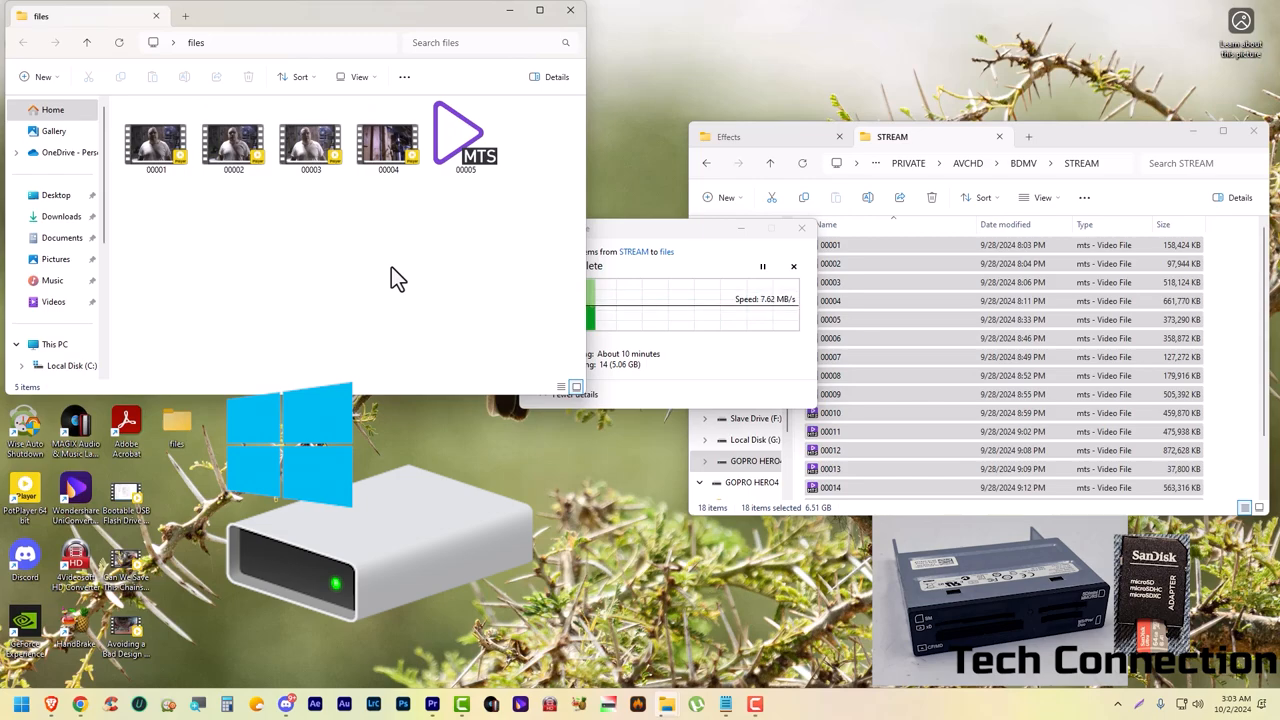
pyautogui.moveTo(710, 375)
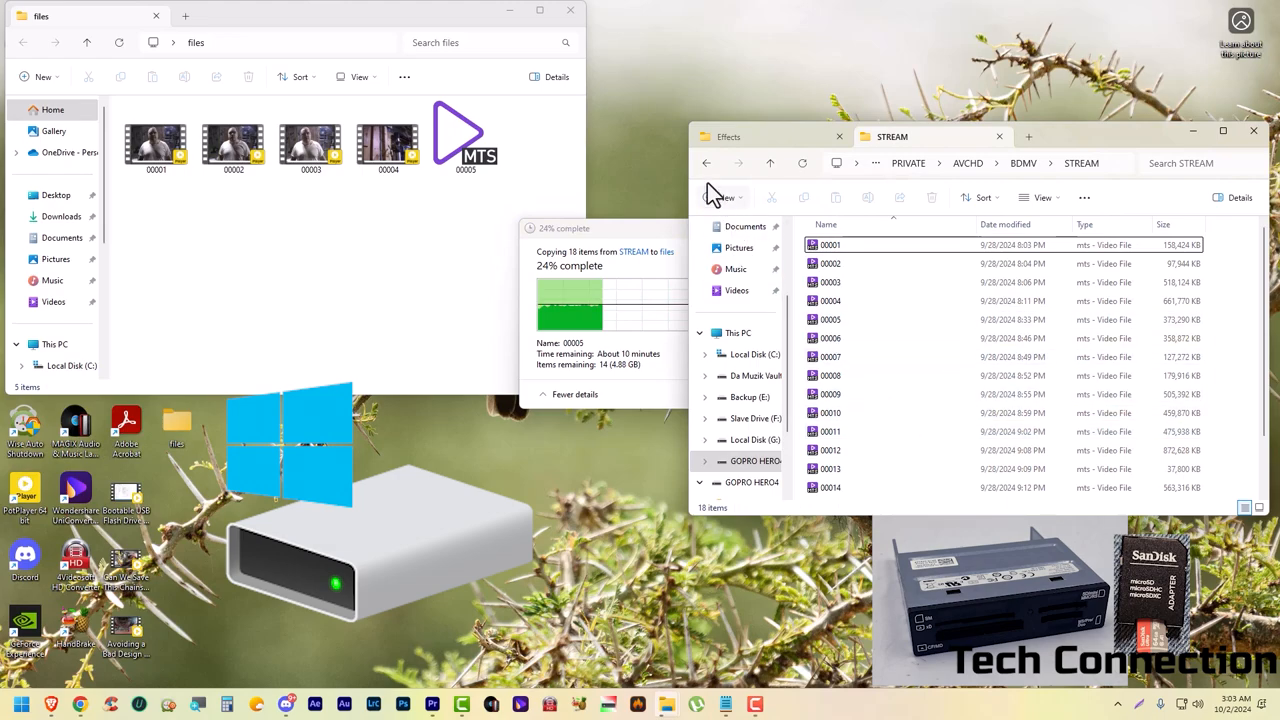
# - Go back up through BDMV and PRIVATE on the card and open the AVCHD folder
pyautogui.click(707, 163)
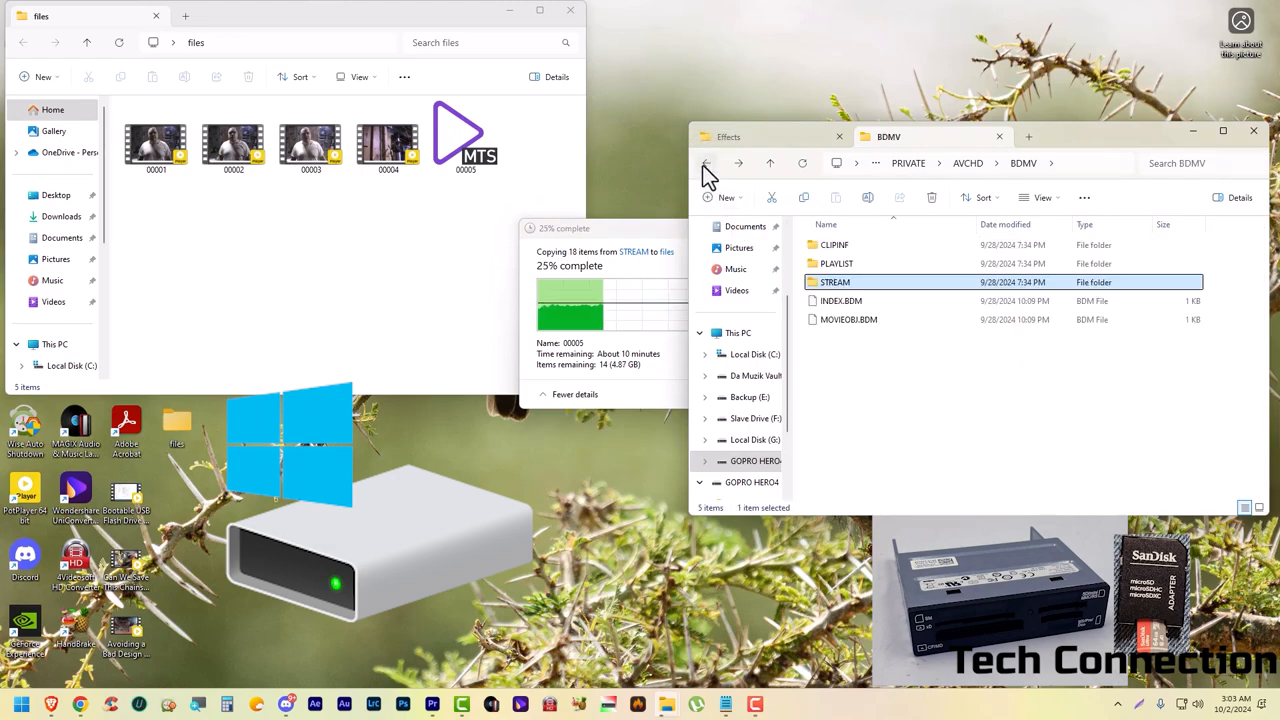
pyautogui.click(708, 163)
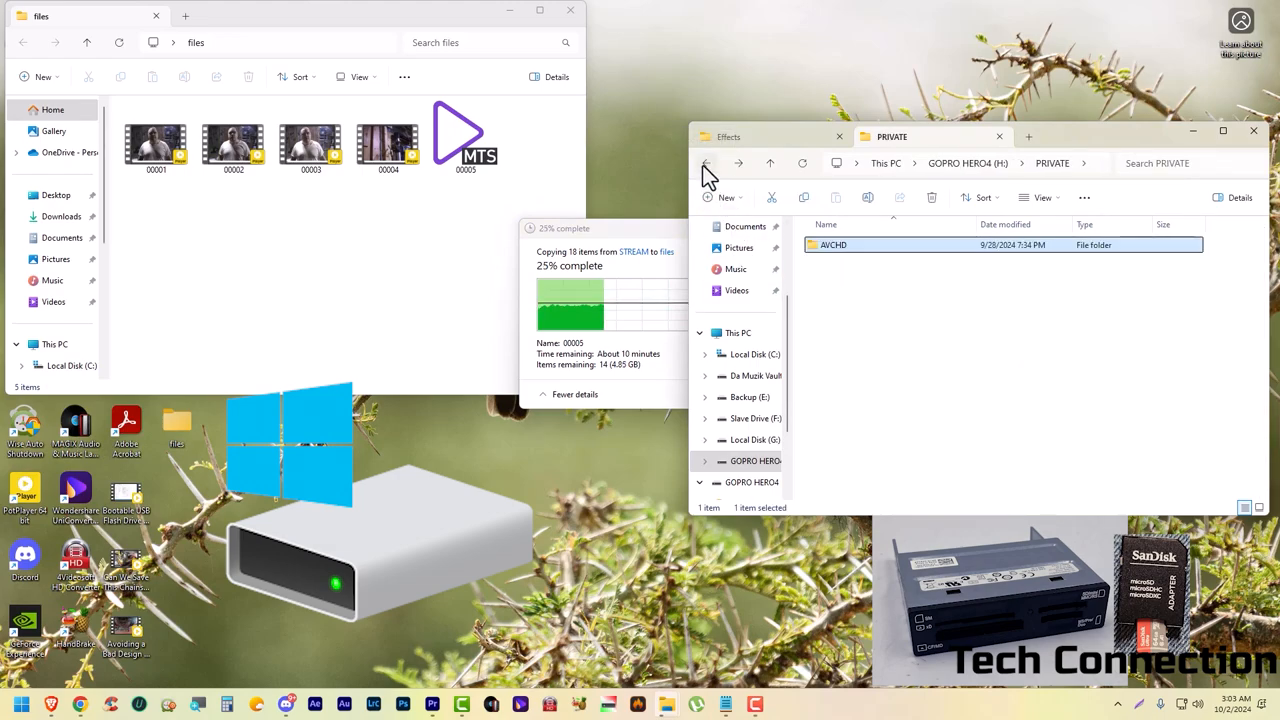
pyautogui.click(706, 163)
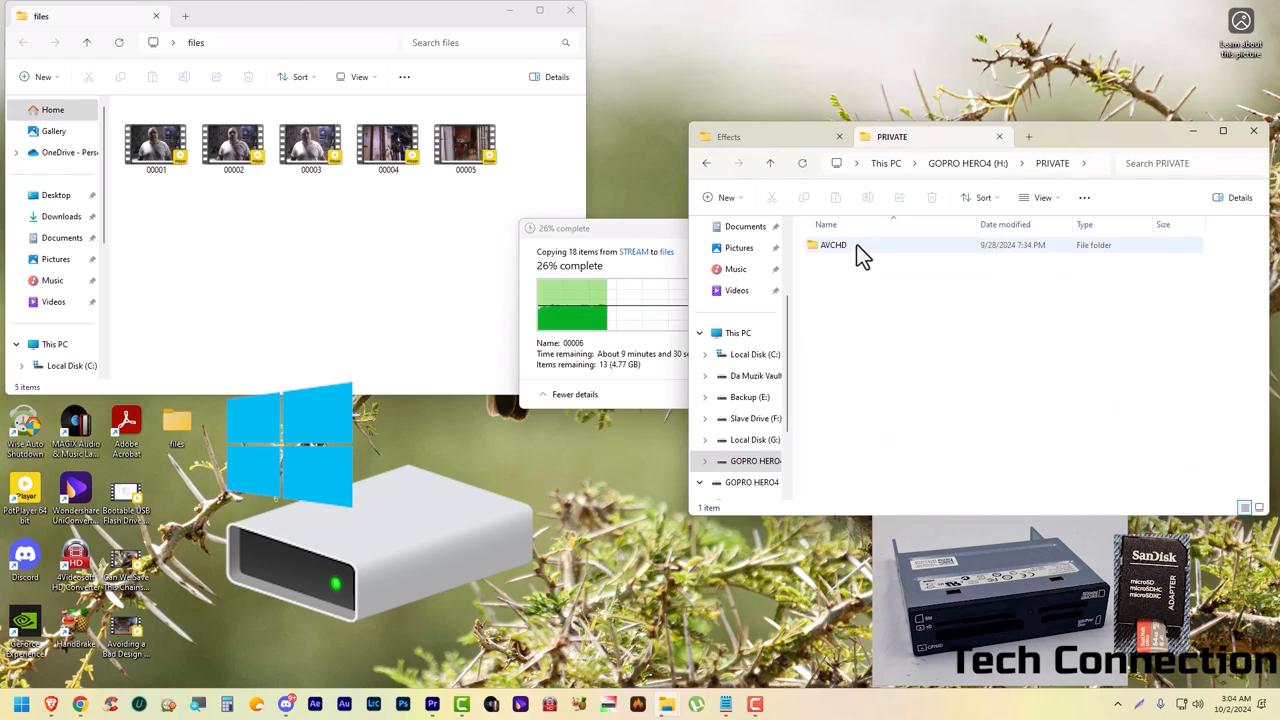
pyautogui.doubleClick(834, 245)
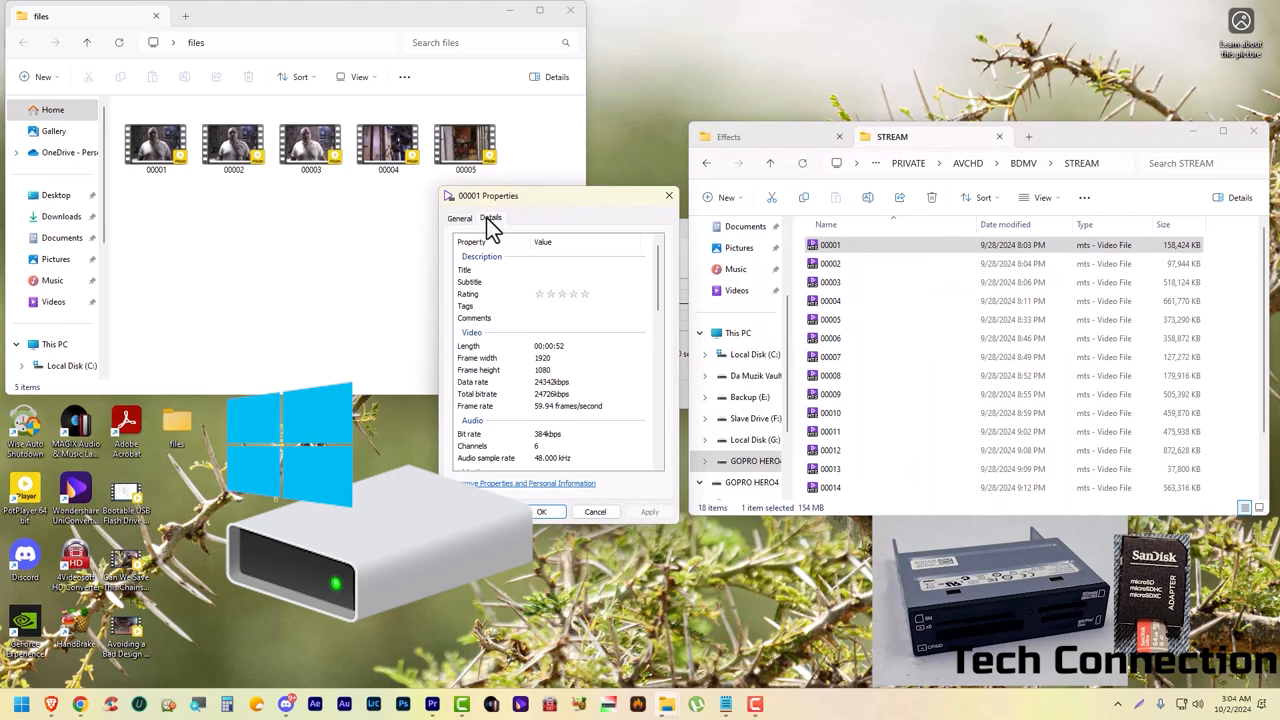
pyautogui.moveTo(598, 427)
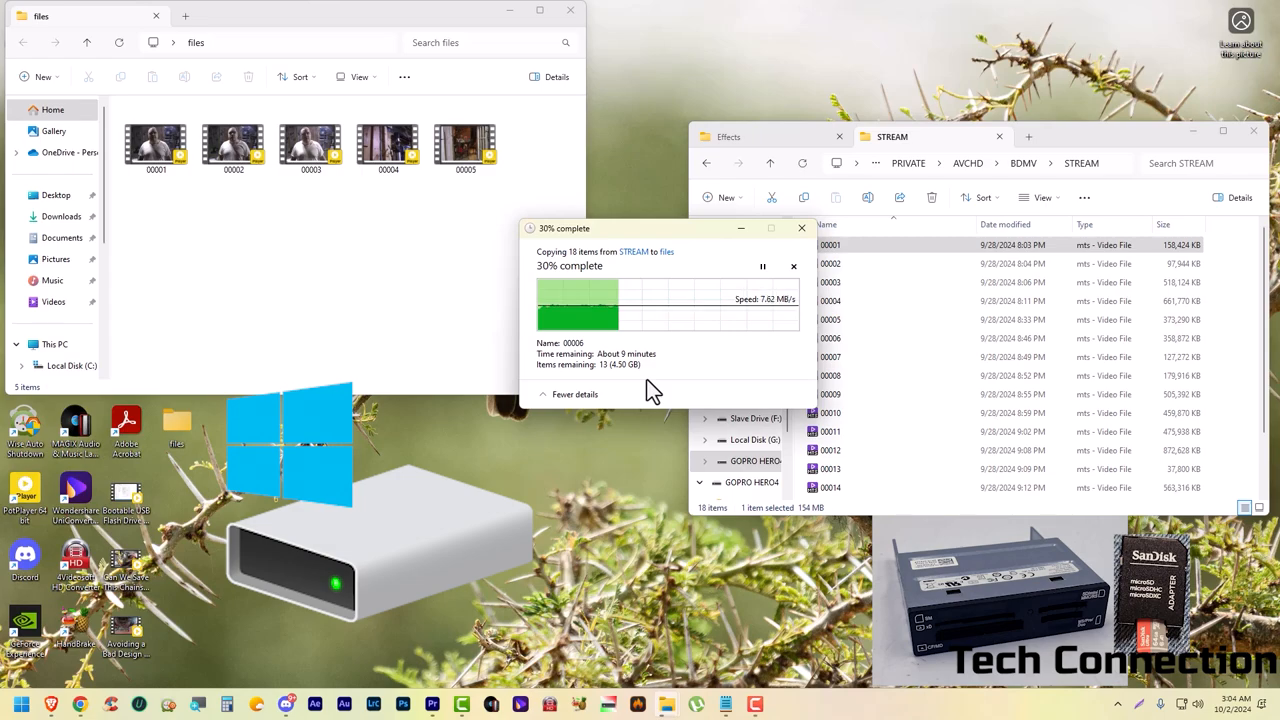
pyautogui.moveTo(430, 310)
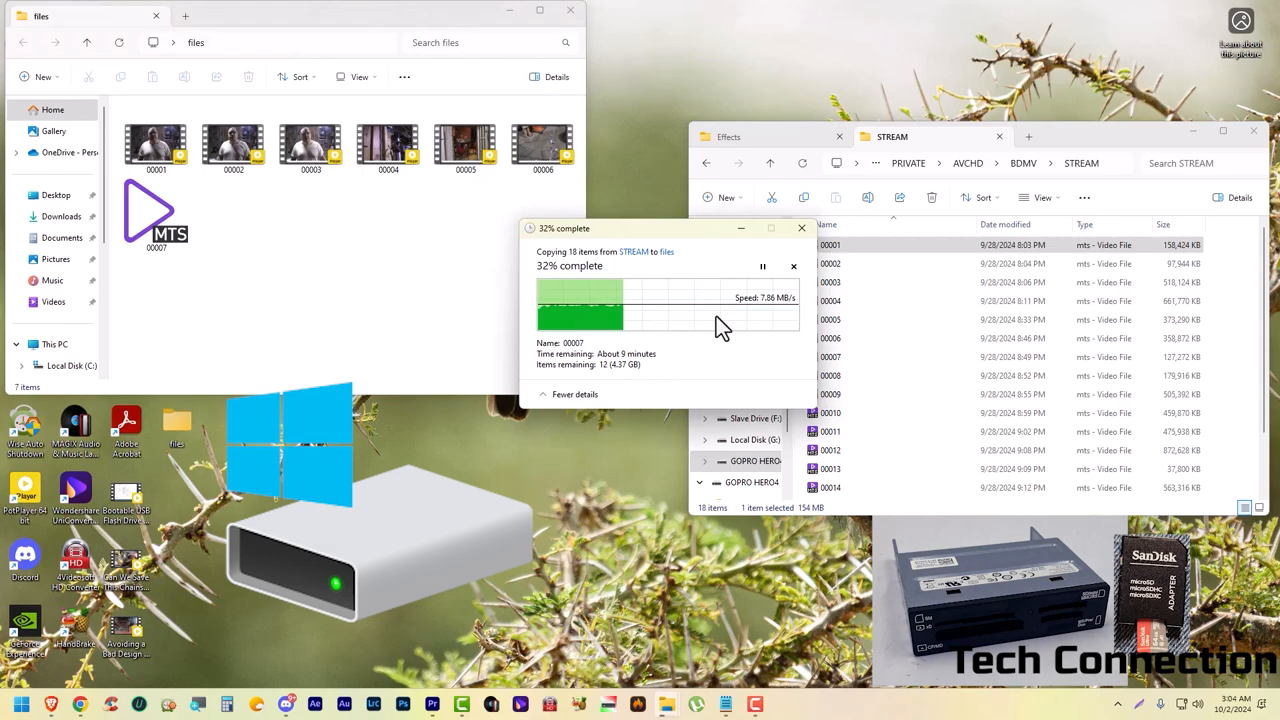
pyautogui.moveTo(793, 266)
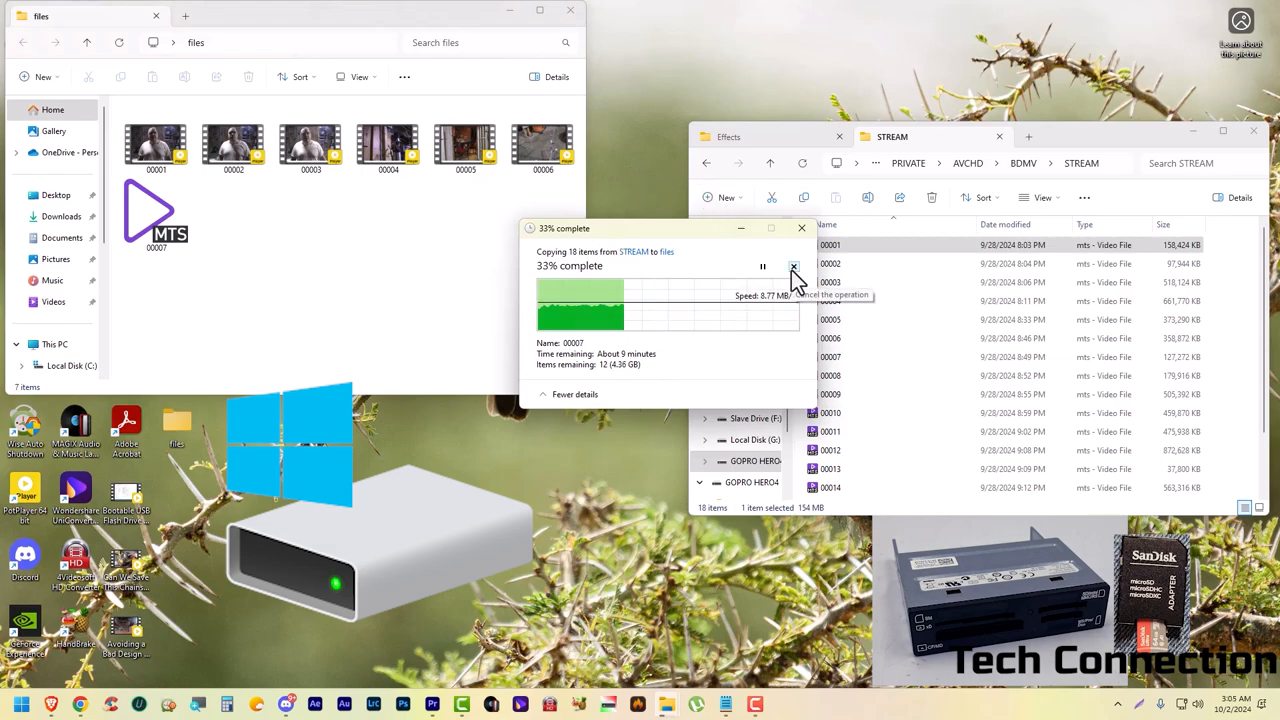
# - Cancel the slow card copy, leaving six clips in files, and open a new tab
pyautogui.click(793, 266)
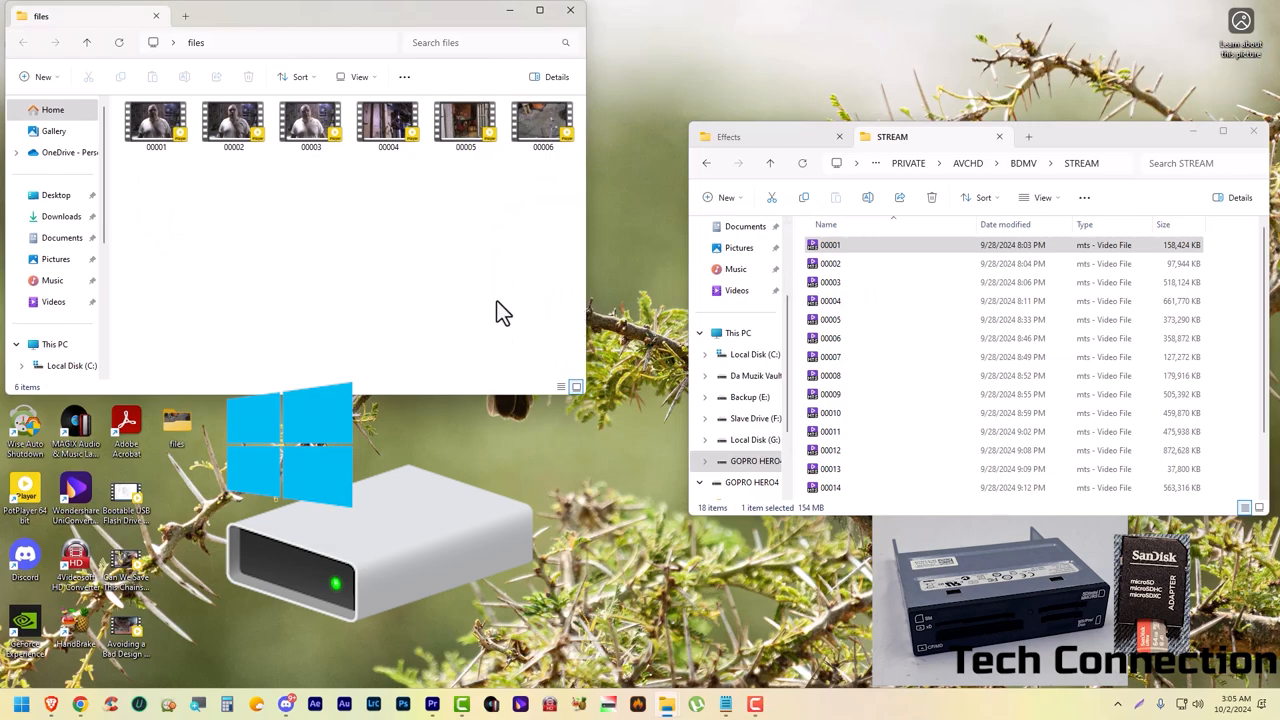
pyautogui.moveTo(448, 303)
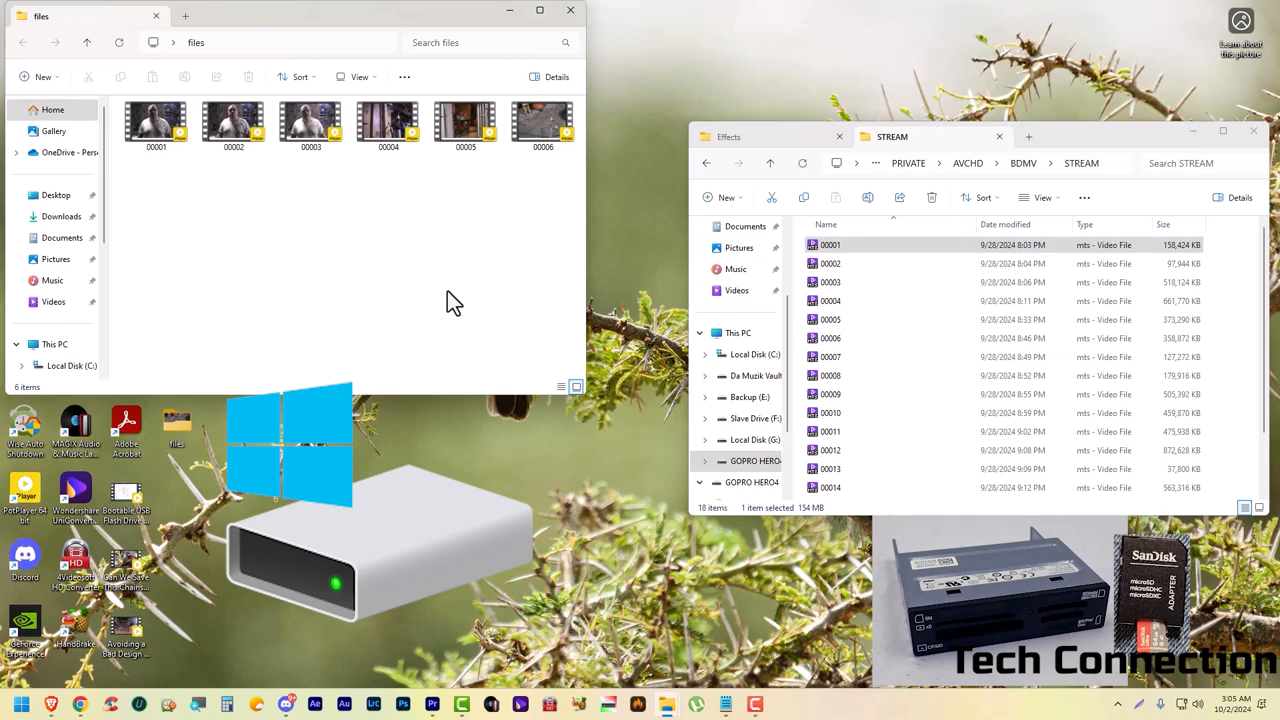
pyautogui.moveTo(930, 360)
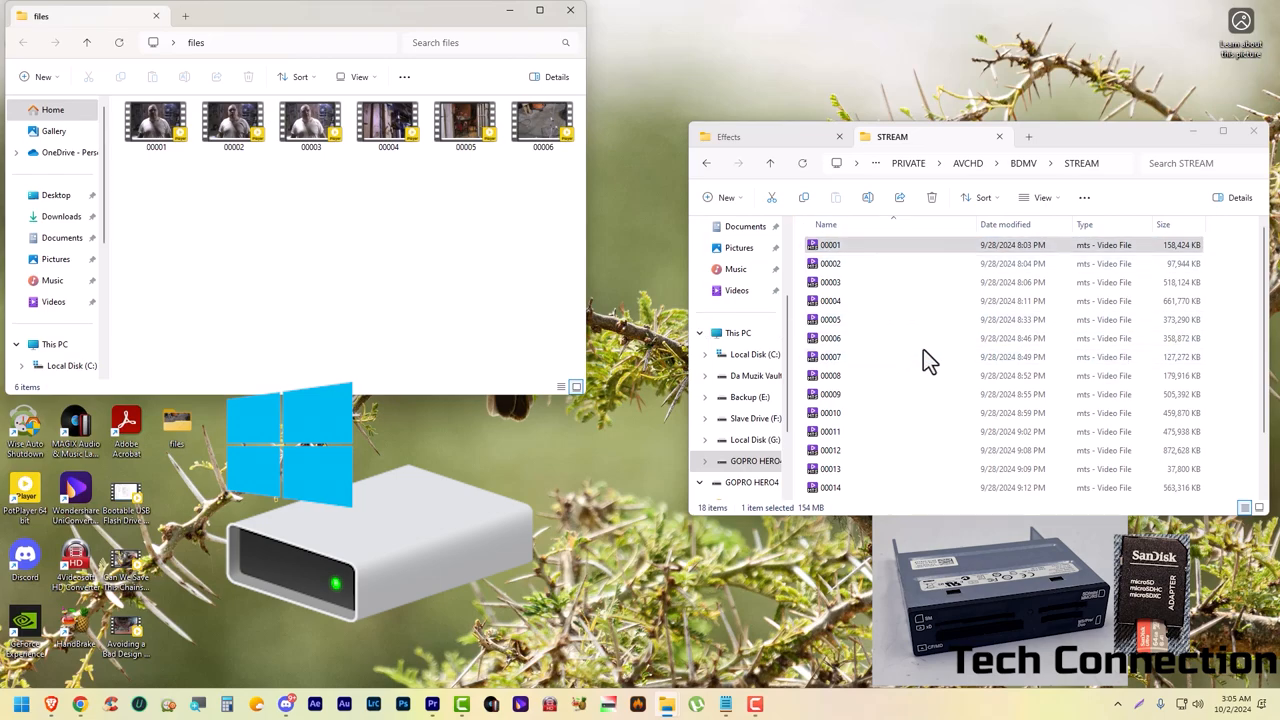
pyautogui.moveTo(915, 319)
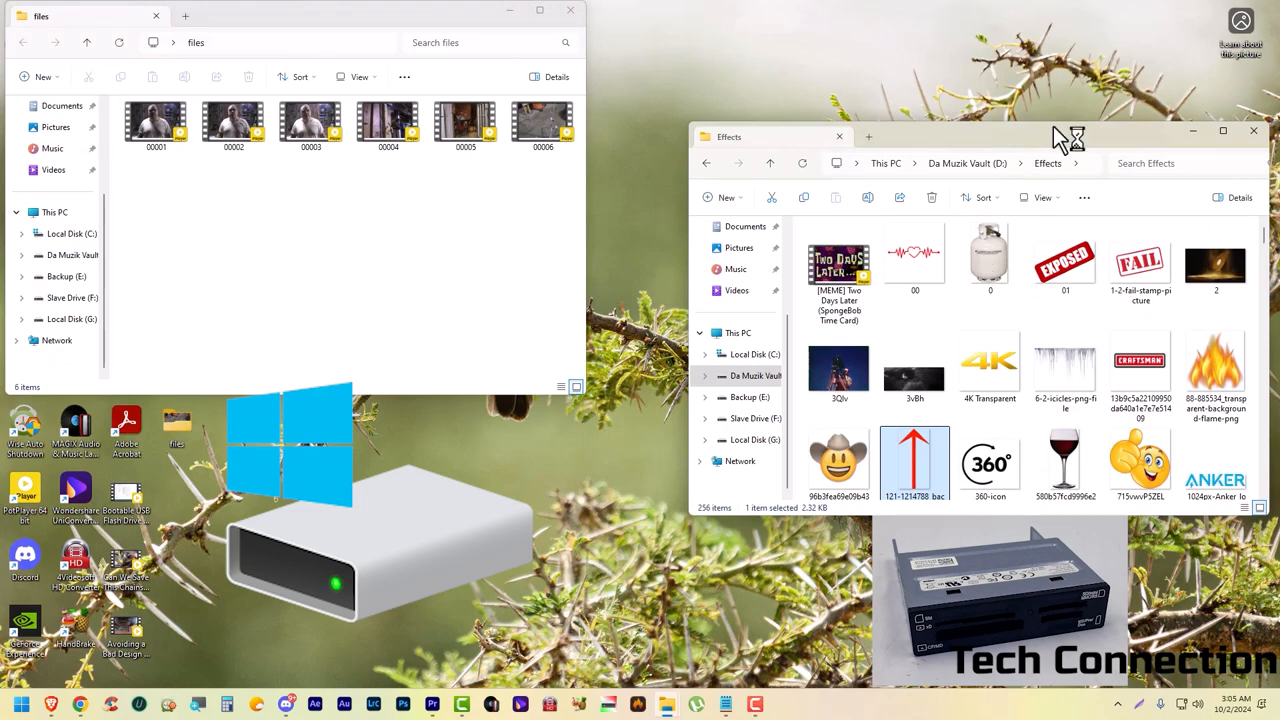
pyautogui.moveTo(930, 145)
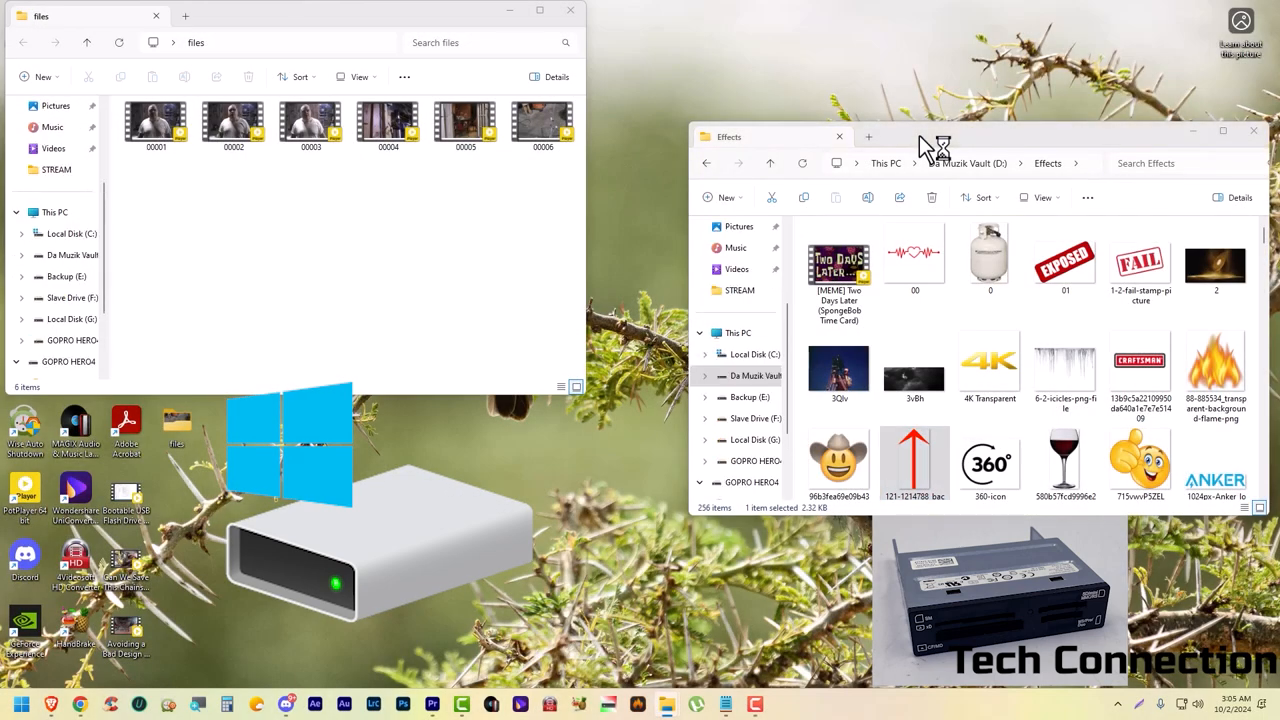
pyautogui.click(68, 361)
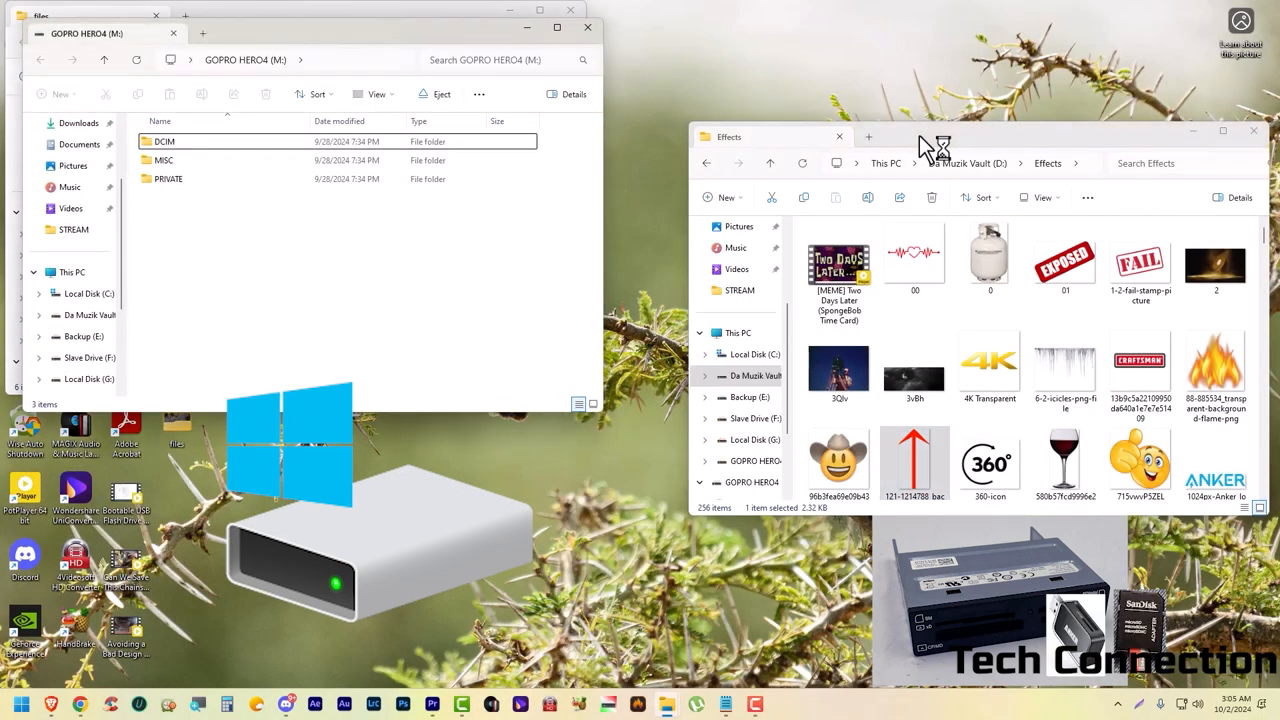
pyautogui.moveTo(448, 313)
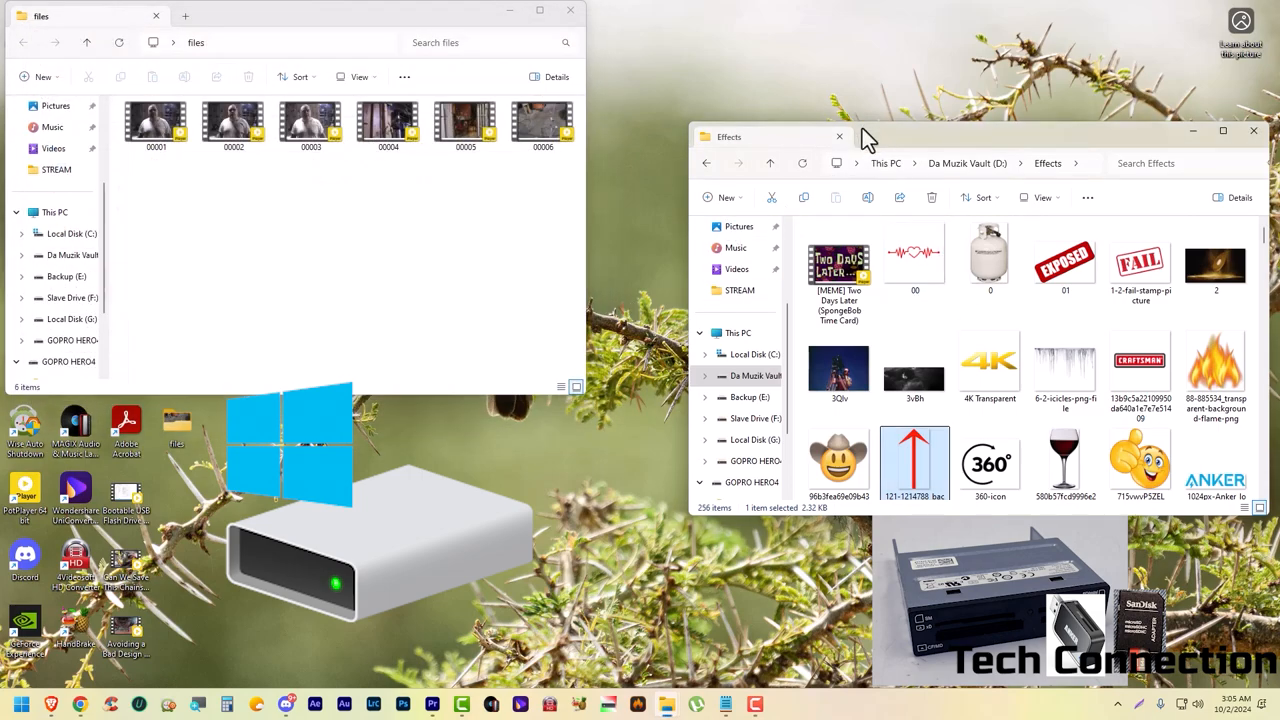
pyautogui.click(1028, 136)
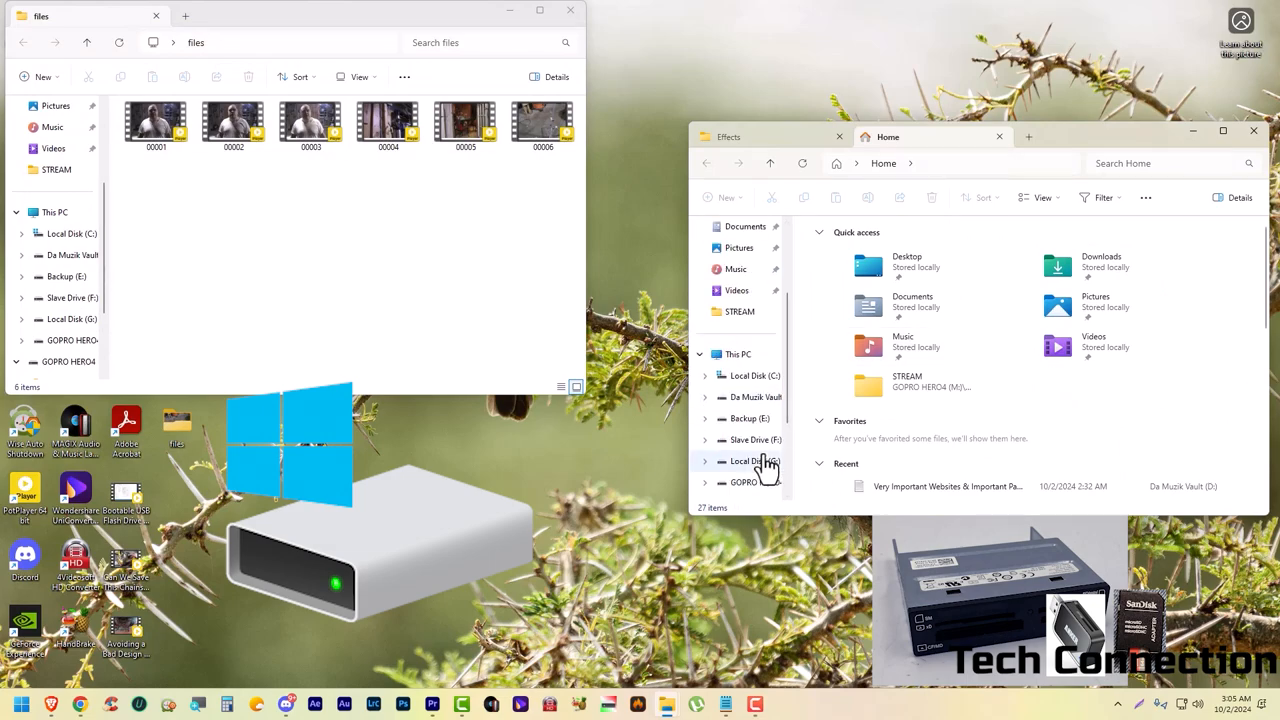
# - Open the GOPRO HERO4 card and copy all 18 STREAM clips into the emptied files folder
pyautogui.click(750, 461)
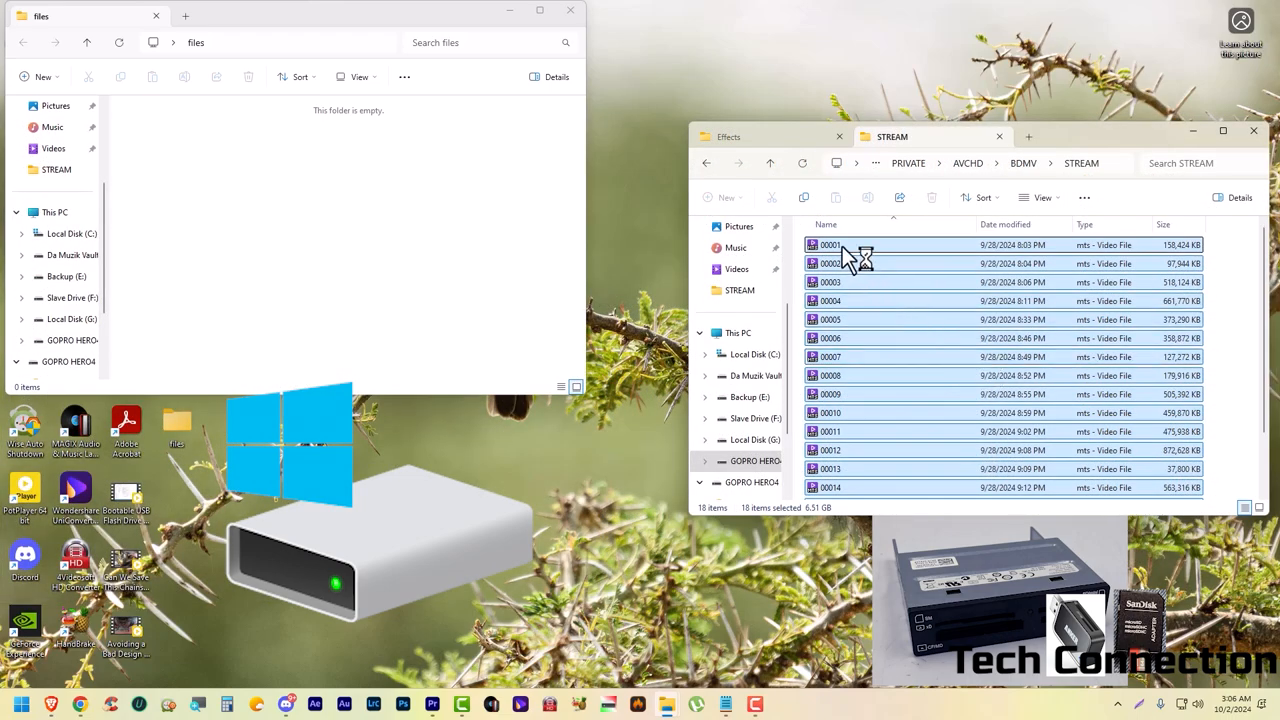
pyautogui.moveTo(850, 255); pyautogui.dragTo(490, 225)
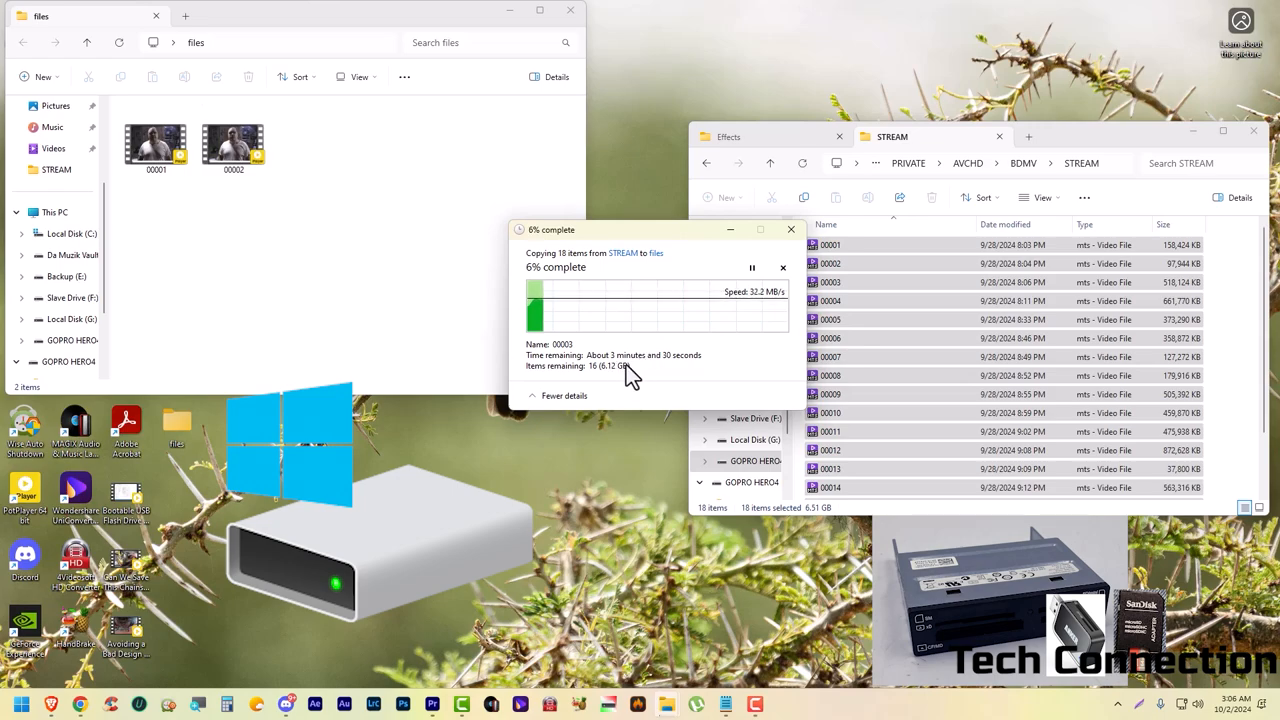
pyautogui.moveTo(683, 375)
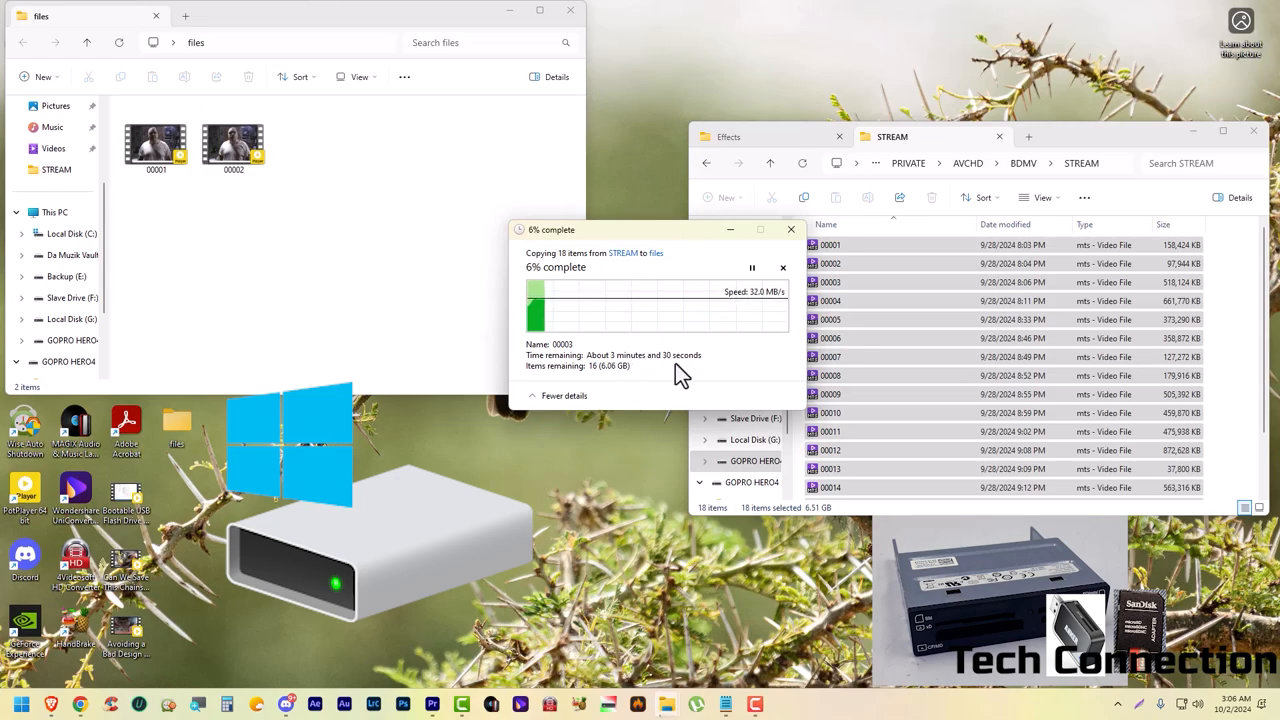